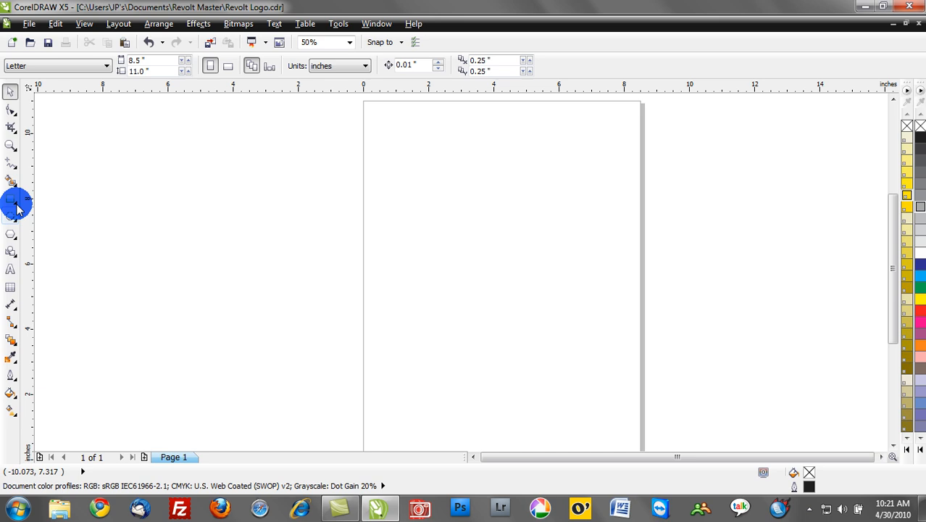
# Step: Draw a grey square, then overlapping blue and yellow squares staggered down-left
pyautogui.moveTo(429, 180); pyautogui.dragTo(585, 336)
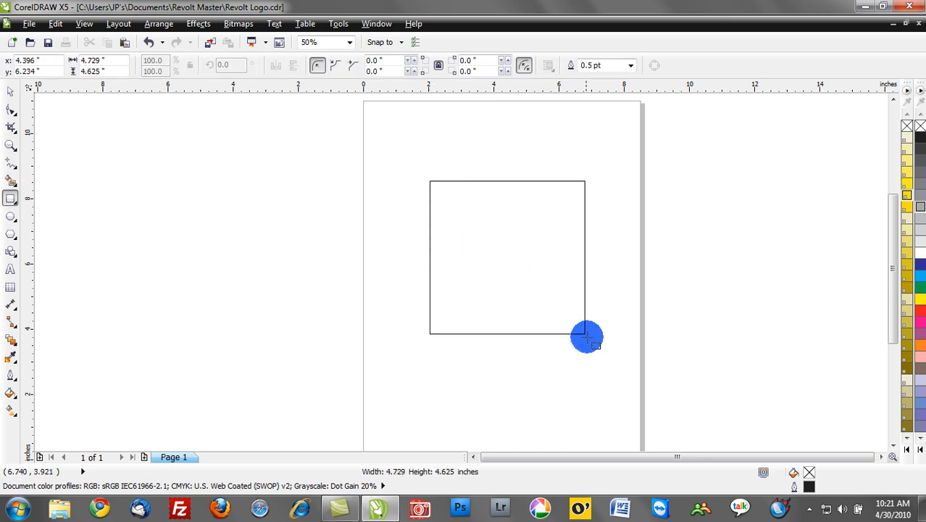
pyautogui.moveTo(587, 336); pyautogui.dragTo(351, 215)
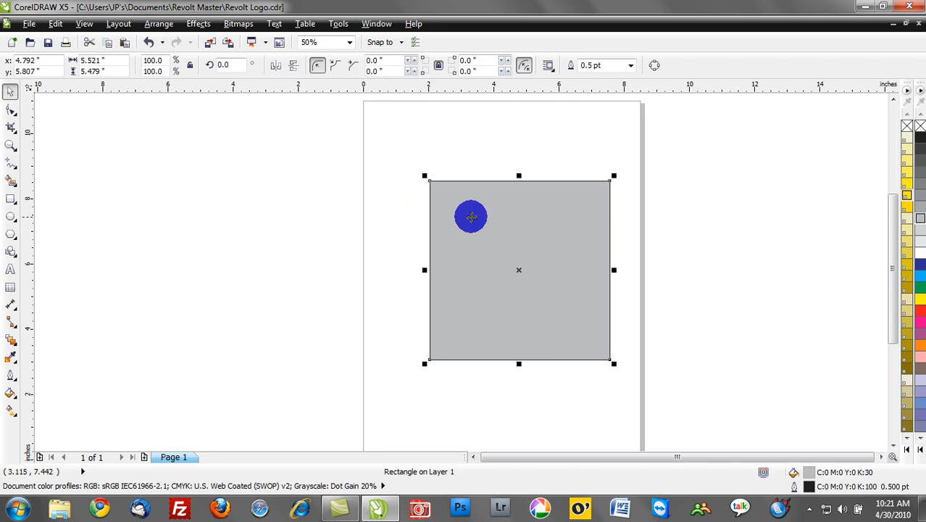
pyautogui.moveTo(471, 218); pyautogui.dragTo(523, 250)
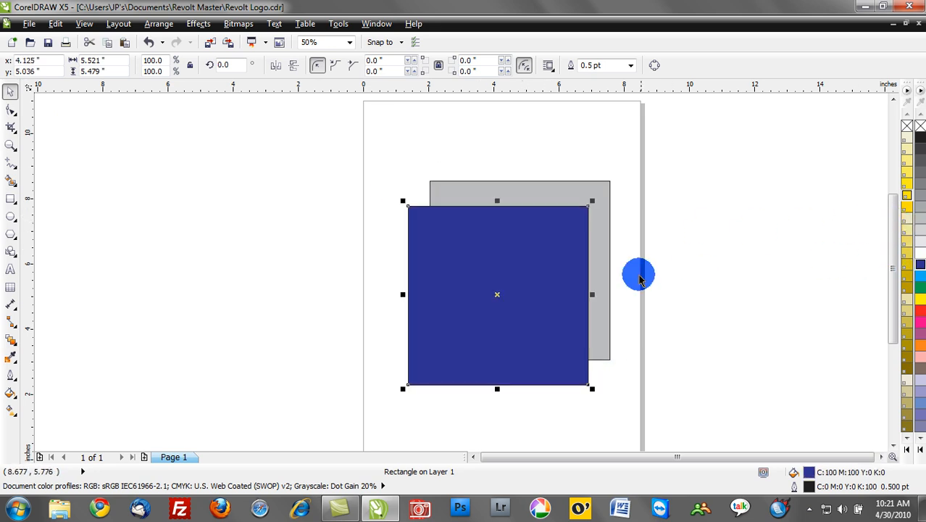
pyautogui.moveTo(497, 294); pyautogui.dragTo(475, 321)
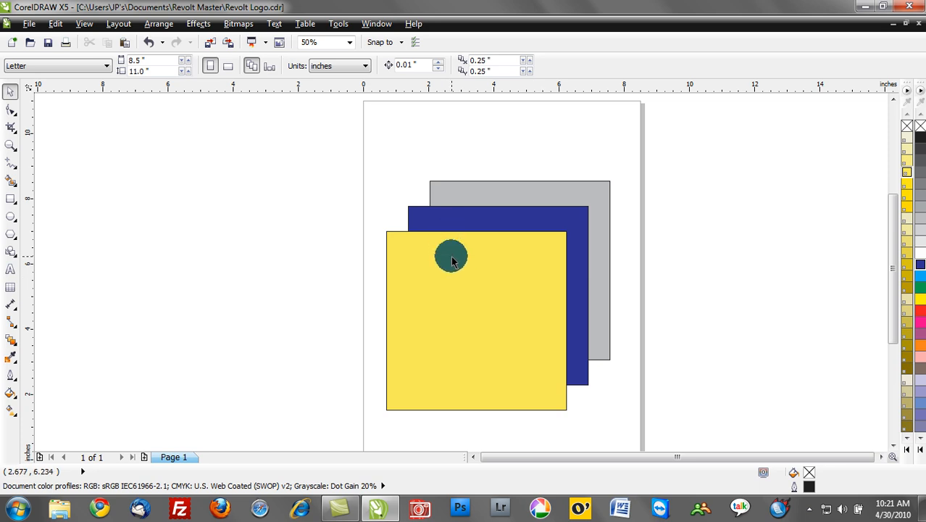
# Step: Select the yellow square and Shift-add the blue square to the selection
pyautogui.moveTo(452, 255); pyautogui.dragTo(240, 206)
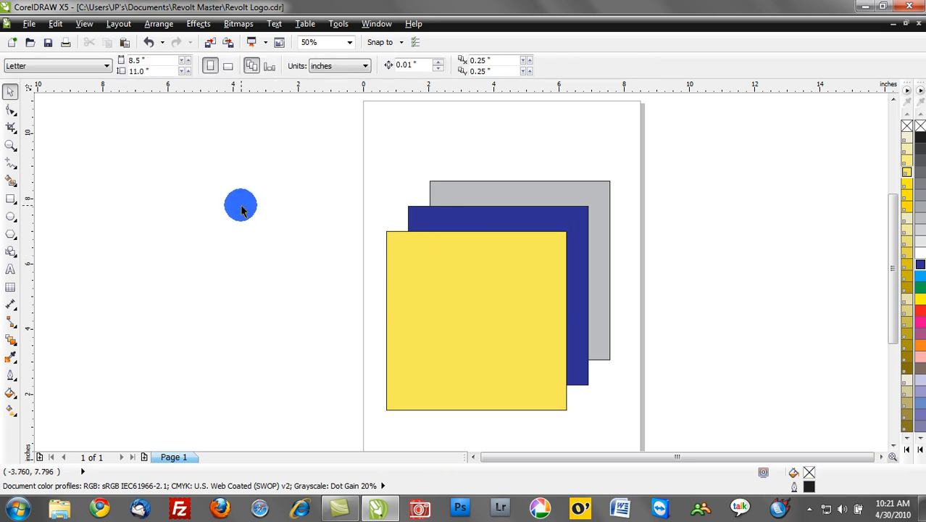
pyautogui.moveTo(240, 205); pyautogui.dragTo(435, 311)
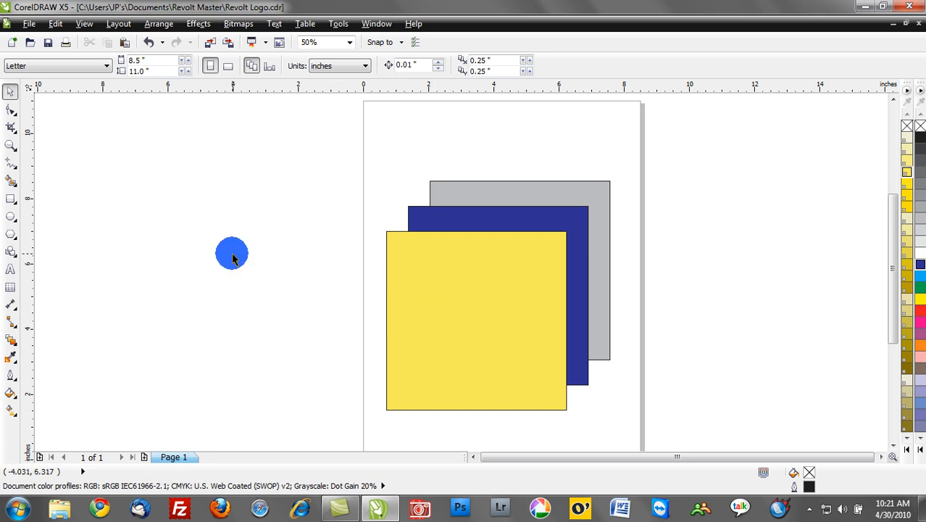
pyautogui.moveTo(282, 360)
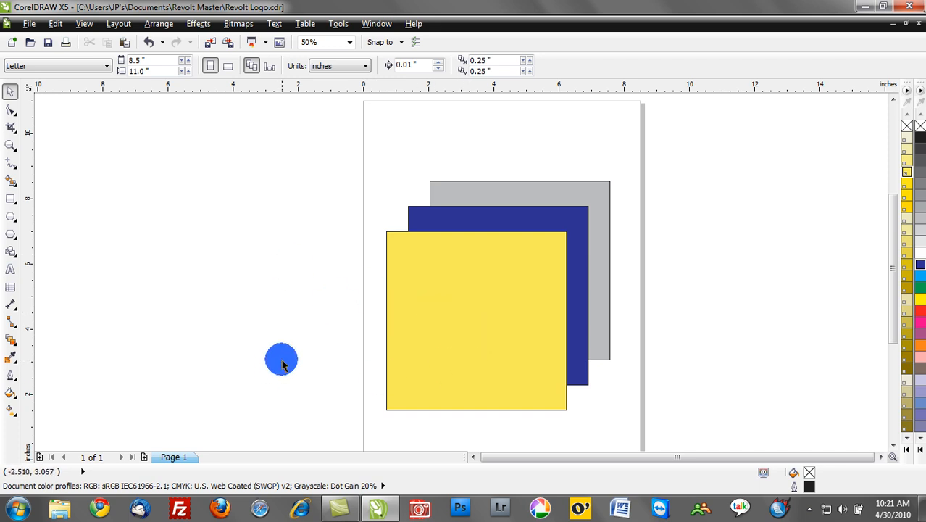
pyautogui.moveTo(281, 359); pyautogui.dragTo(431, 336)
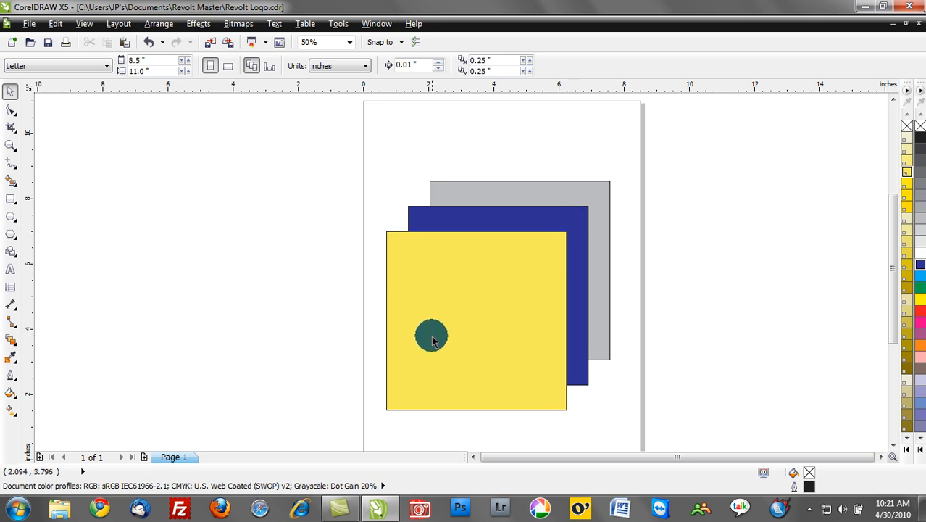
pyautogui.moveTo(432, 341); pyautogui.dragTo(432, 332)
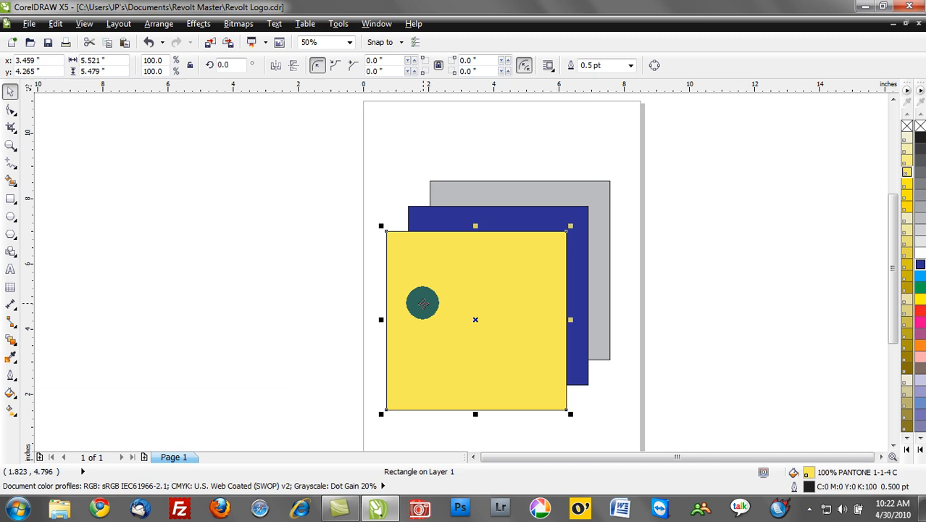
pyautogui.moveTo(423, 303); pyautogui.dragTo(432, 220)
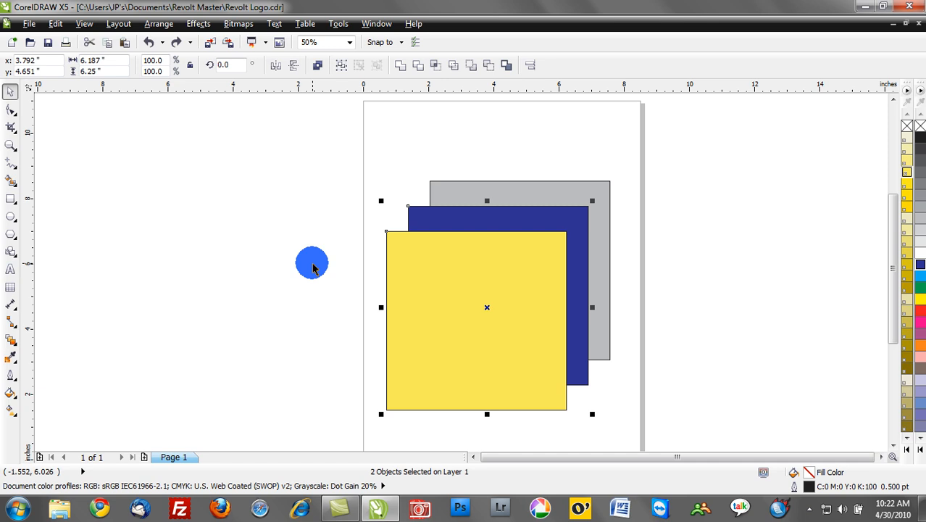
pyautogui.moveTo(397, 65)
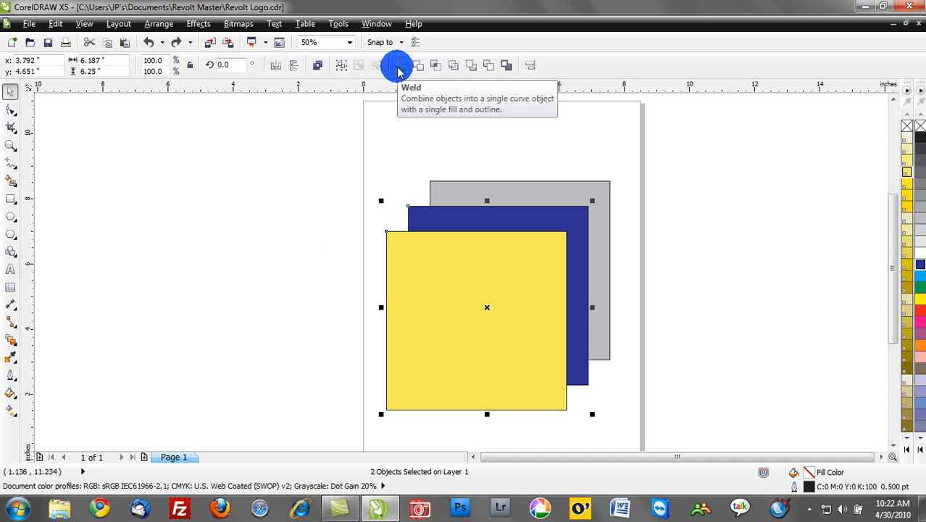
pyautogui.moveTo(443, 65)
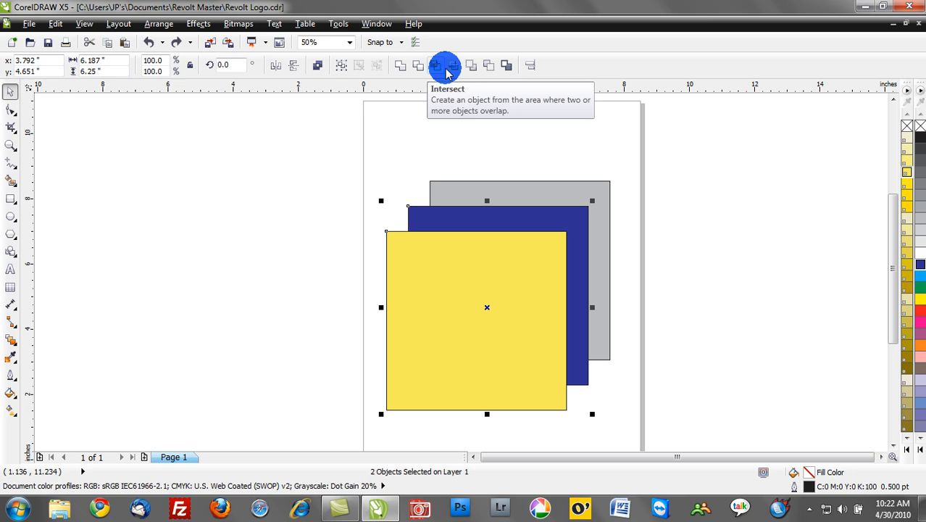
pyautogui.moveTo(394, 65)
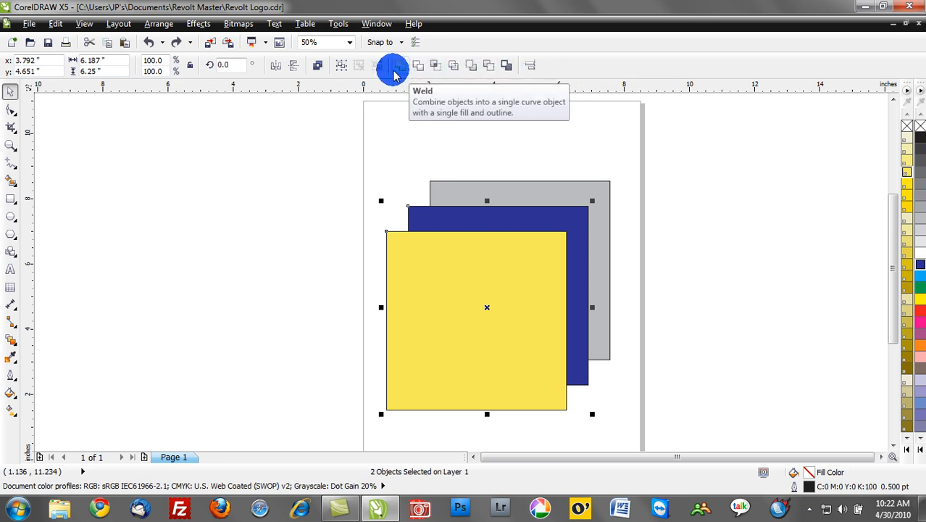
pyautogui.moveTo(403, 70)
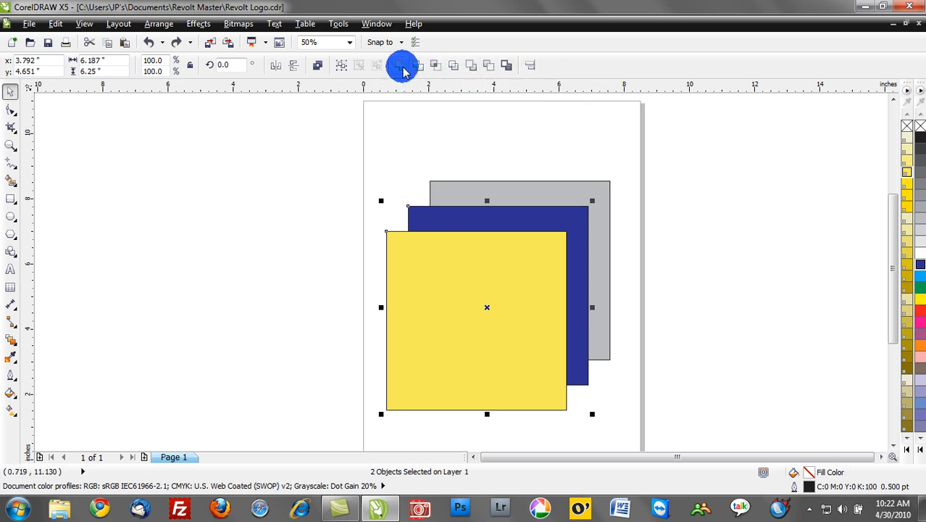
pyautogui.moveTo(403, 66)
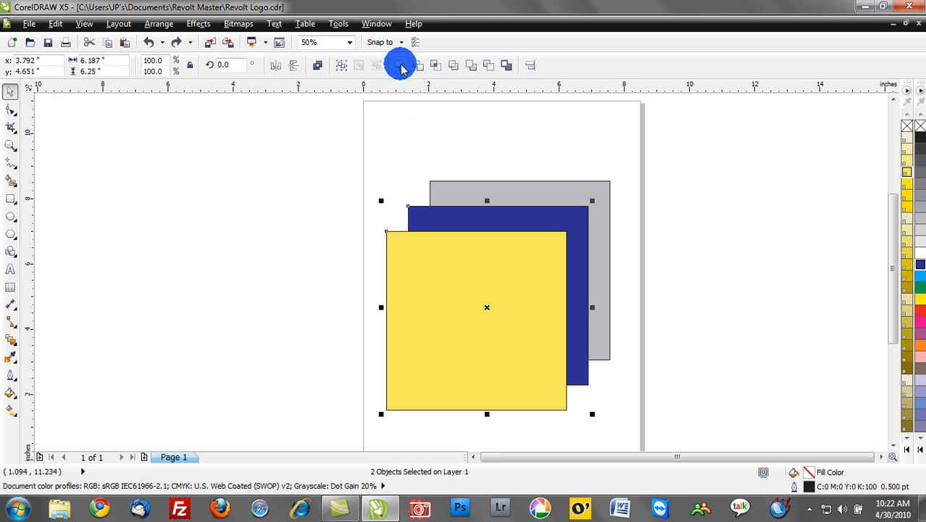
pyautogui.moveTo(402, 65)
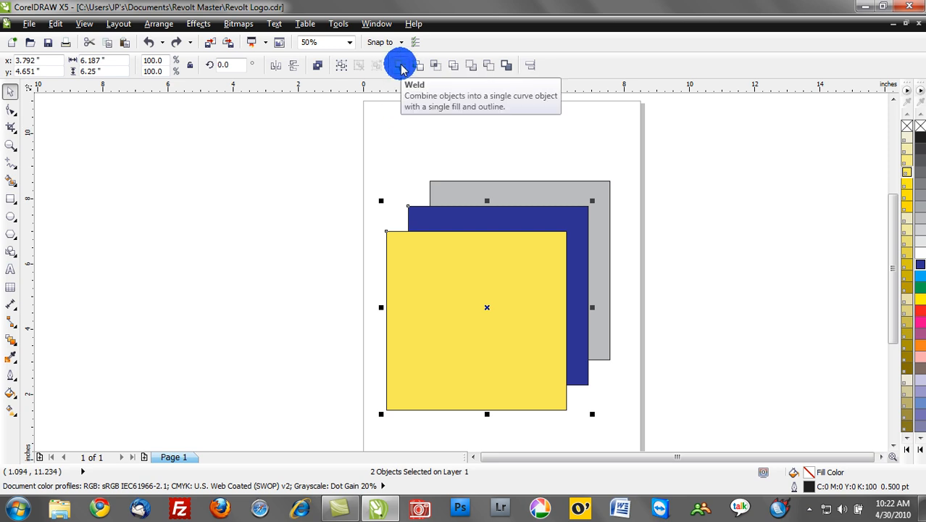
pyautogui.click(84, 23)
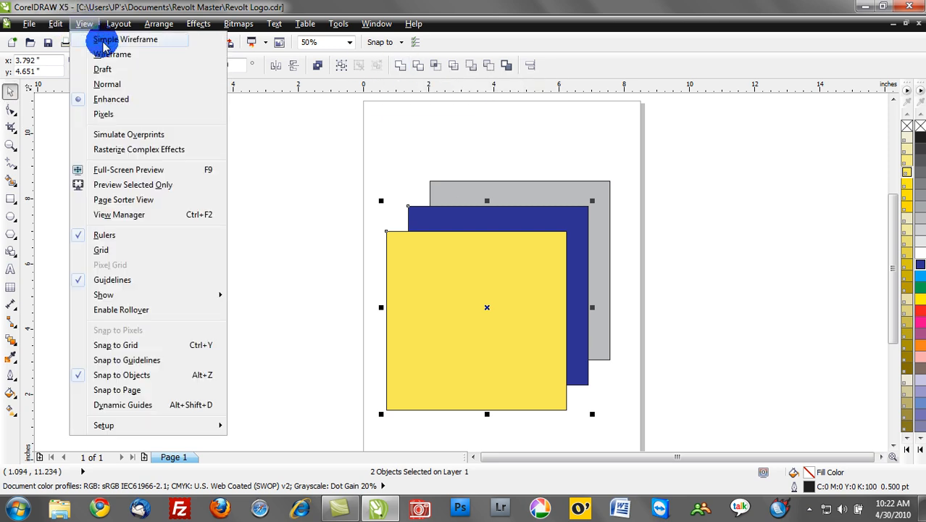
pyautogui.click(124, 39)
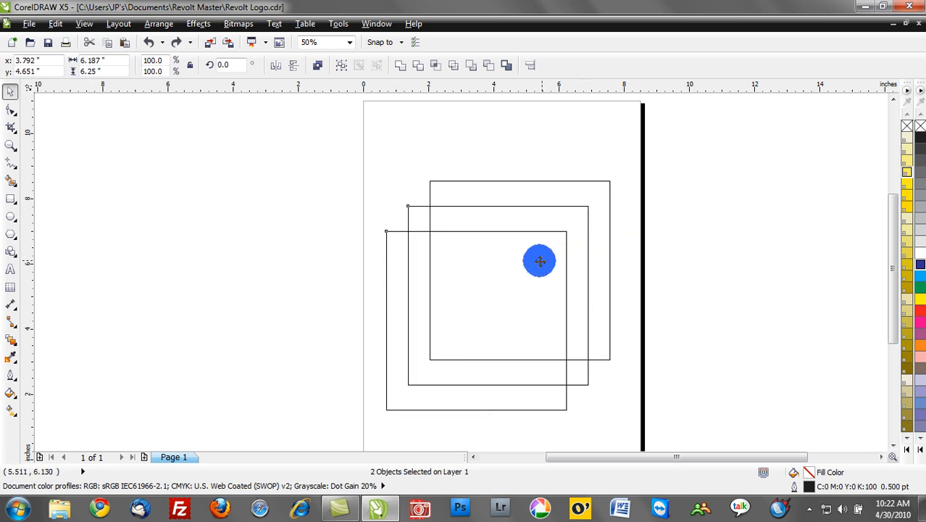
pyautogui.moveTo(539, 261); pyautogui.dragTo(442, 99)
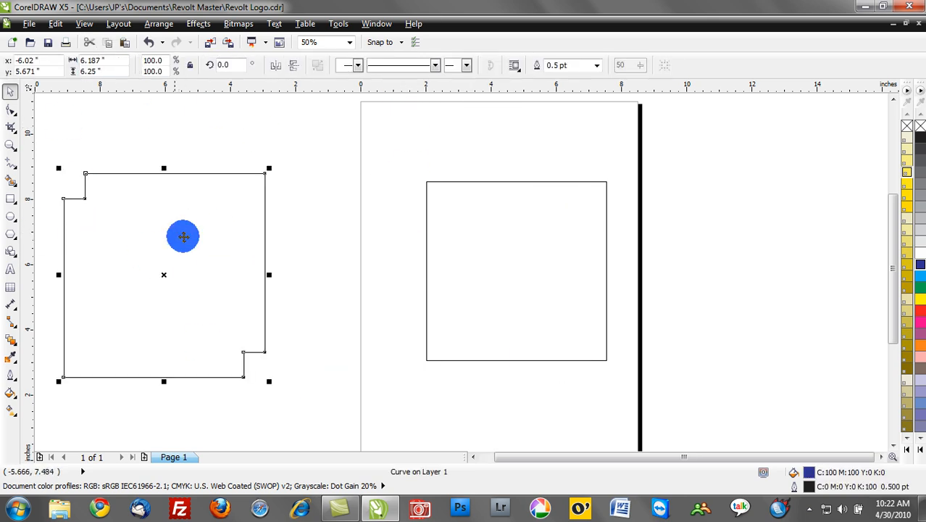
pyautogui.moveTo(182, 237); pyautogui.dragTo(409, 352)
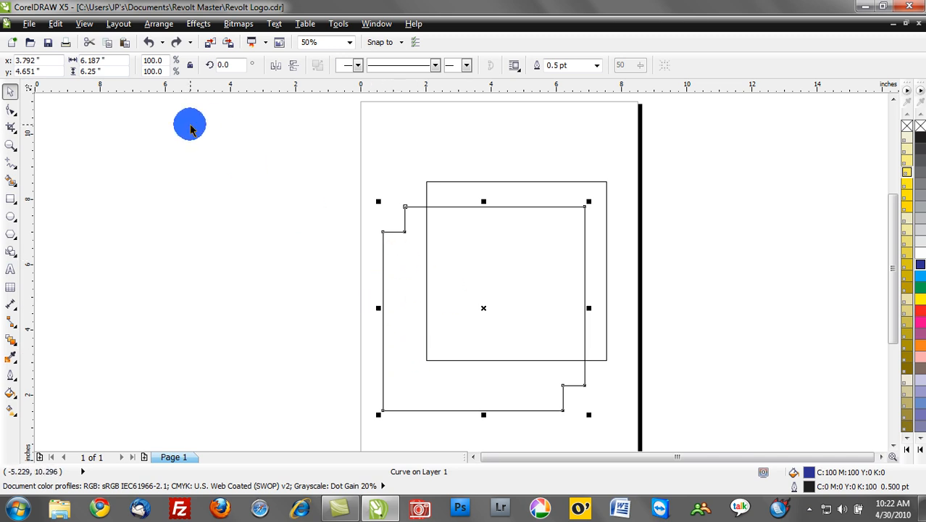
pyautogui.click(84, 24)
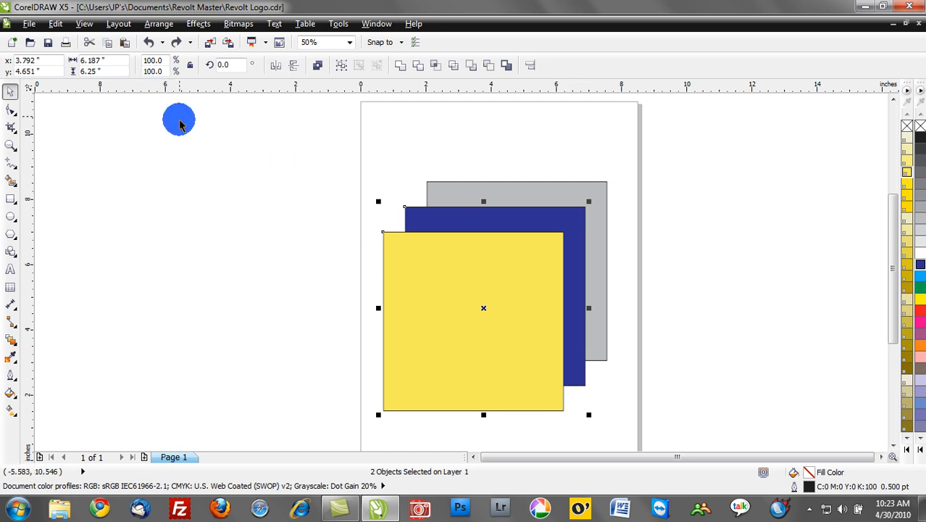
pyautogui.moveTo(147, 40)
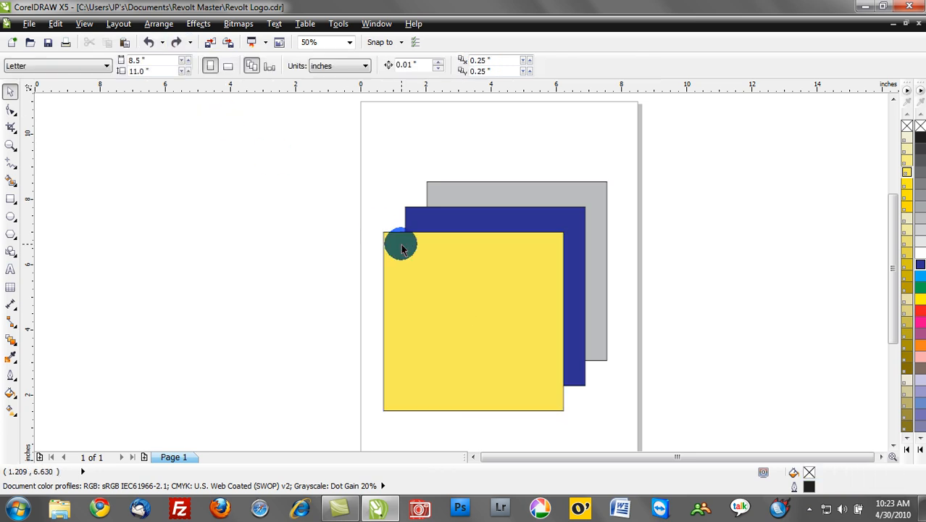
pyautogui.moveTo(400, 244); pyautogui.dragTo(479, 323)
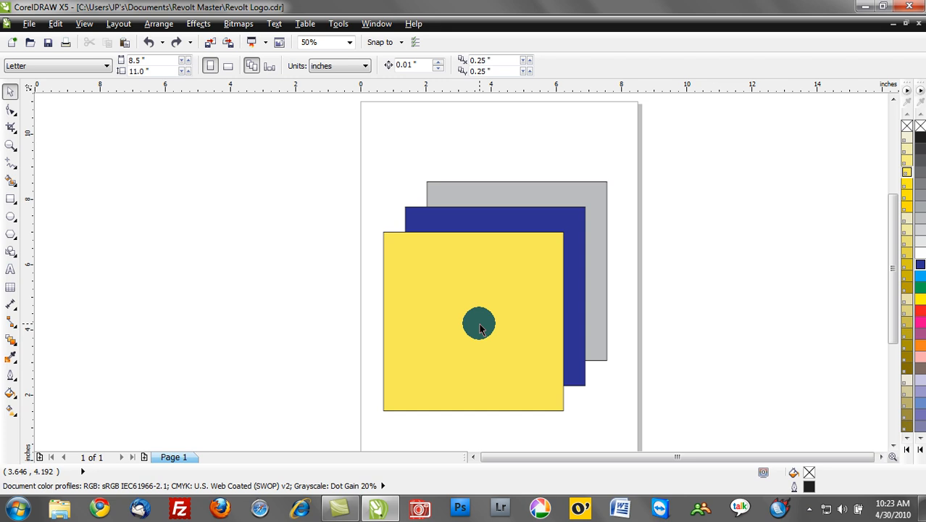
pyautogui.moveTo(478, 322); pyautogui.dragTo(456, 313)
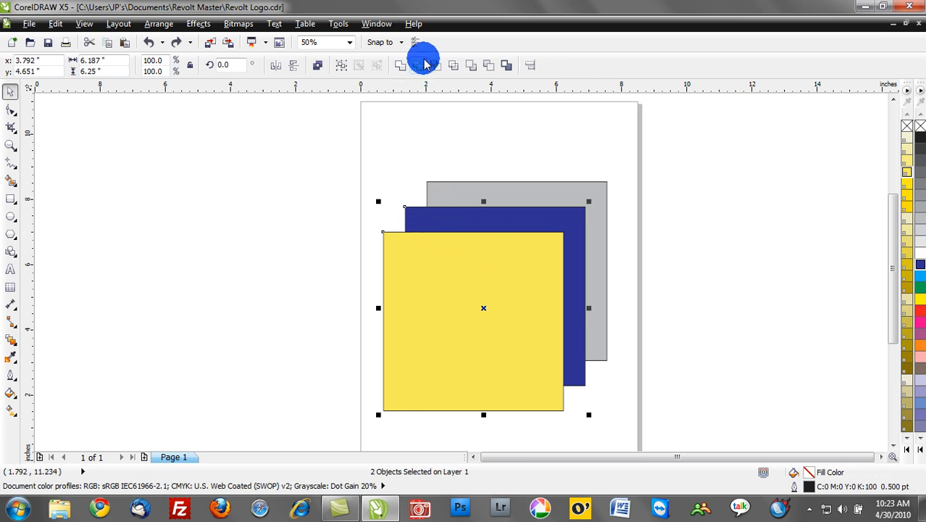
pyautogui.moveTo(419, 65)
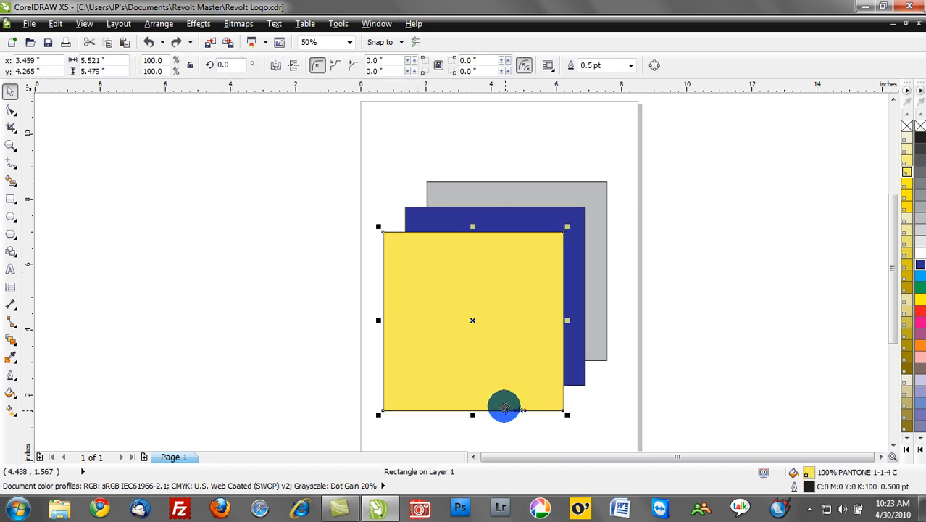
pyautogui.moveTo(504, 405); pyautogui.dragTo(428, 214)
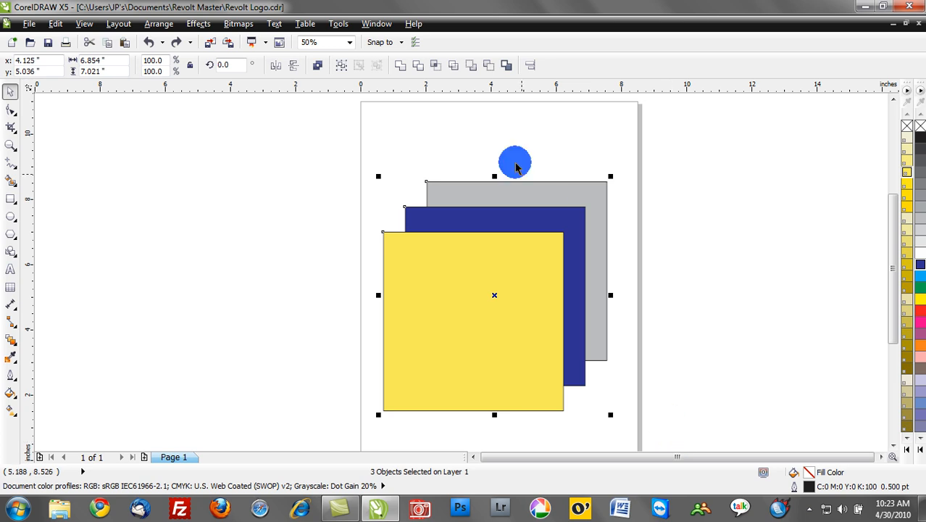
pyautogui.moveTo(452, 65)
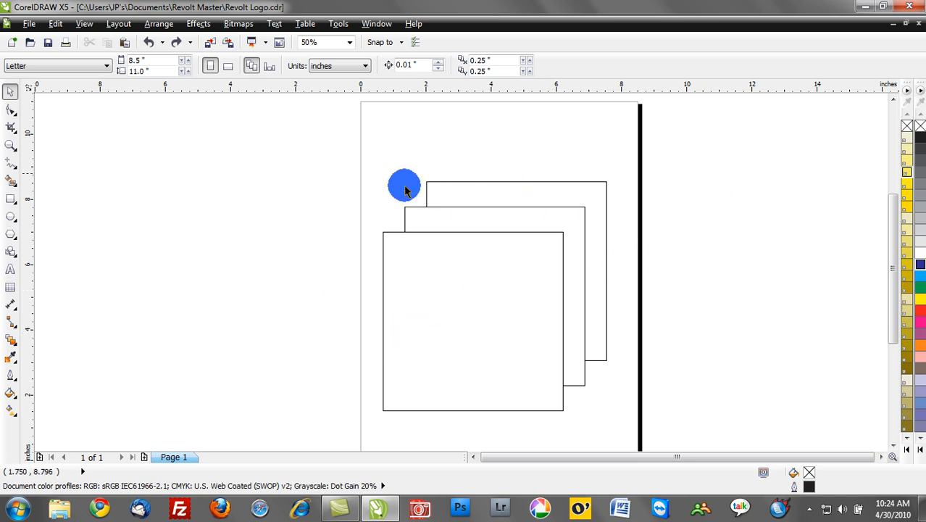
# Step: Marquee-select all three square outlines in Wireframe view
pyautogui.moveTo(404, 186); pyautogui.dragTo(558, 209)
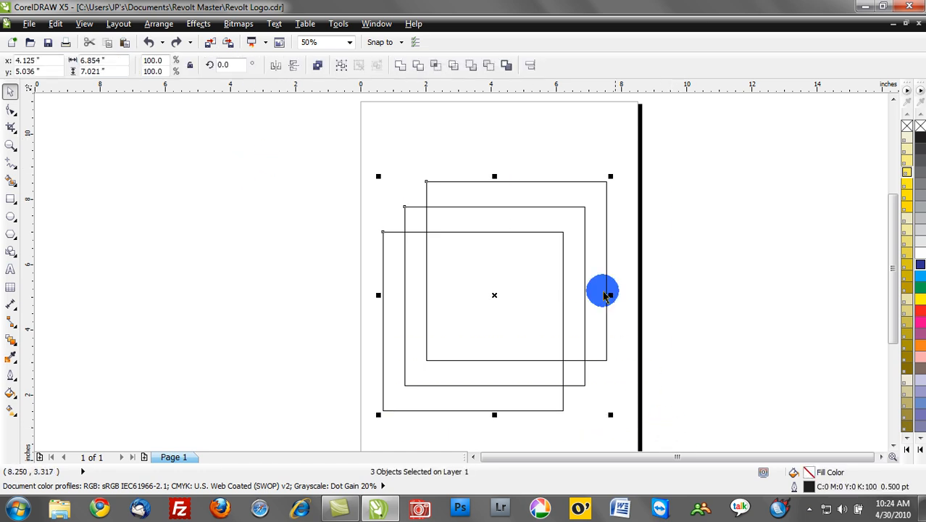
pyautogui.moveTo(504, 65)
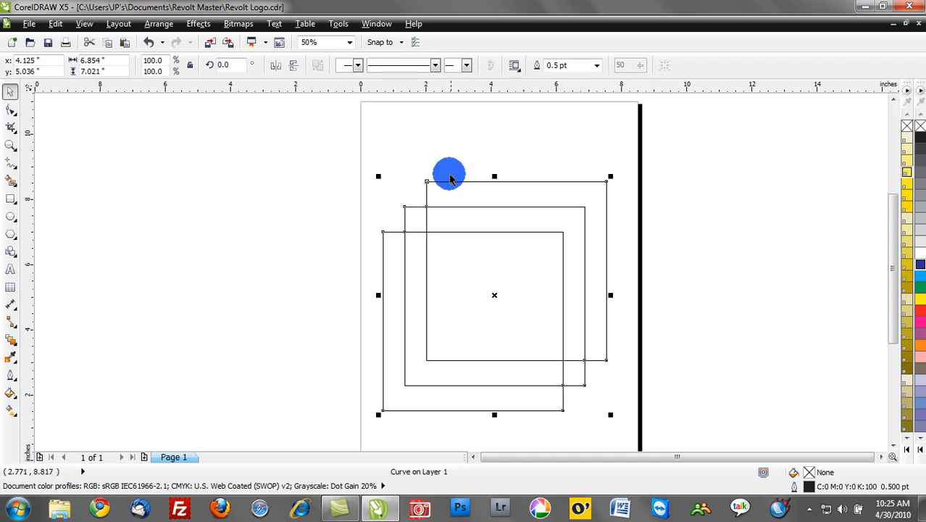
# Step: Drag the new stepped boundary curve off to the left of the page
pyautogui.moveTo(450, 177); pyautogui.dragTo(151, 148)
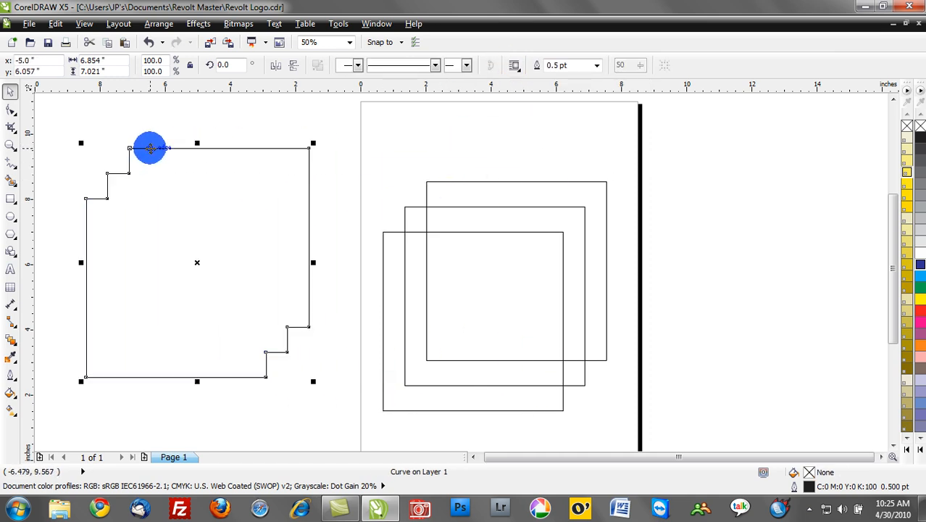